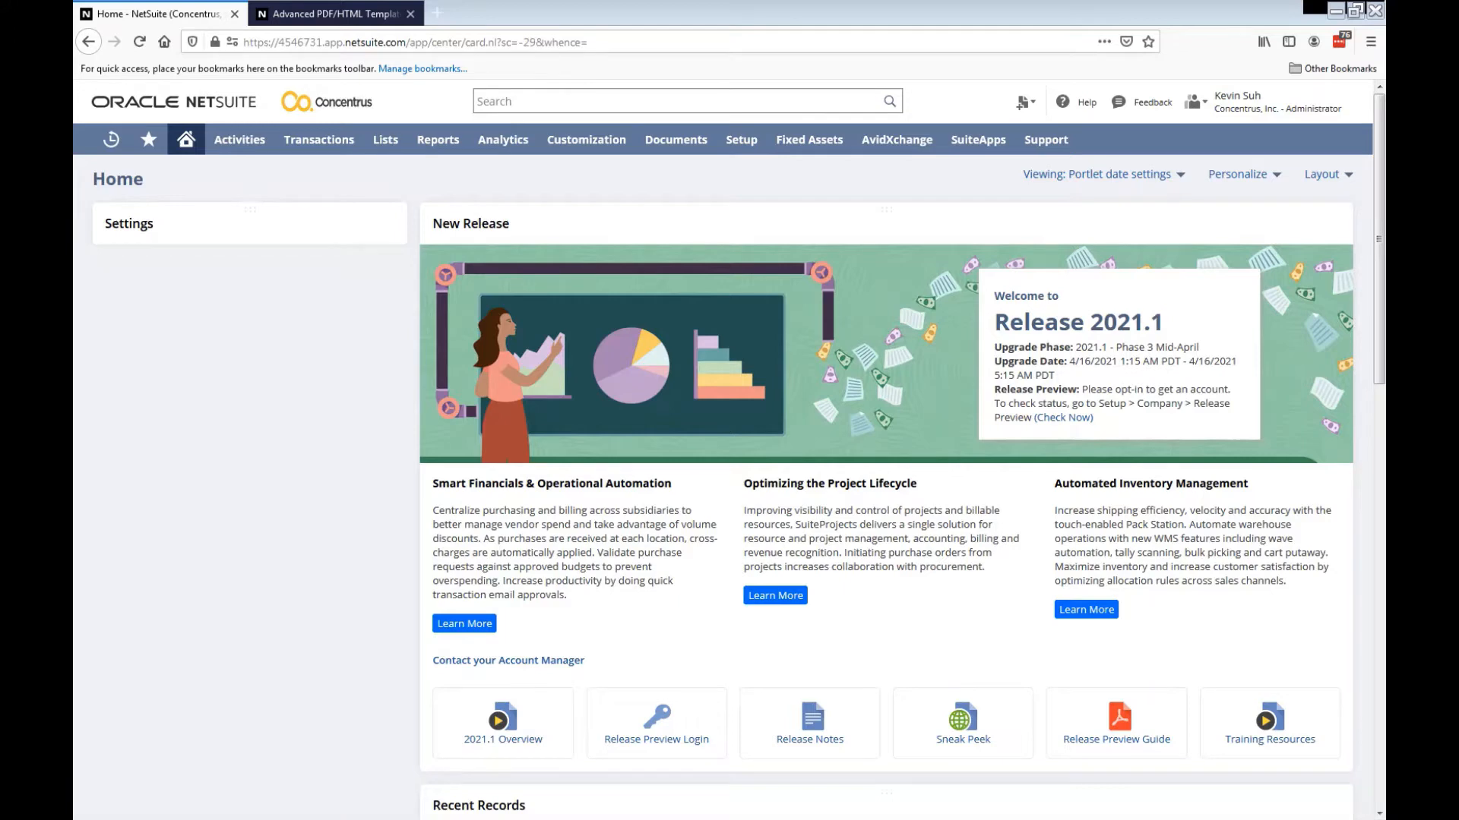
mouse_move(570, 296)
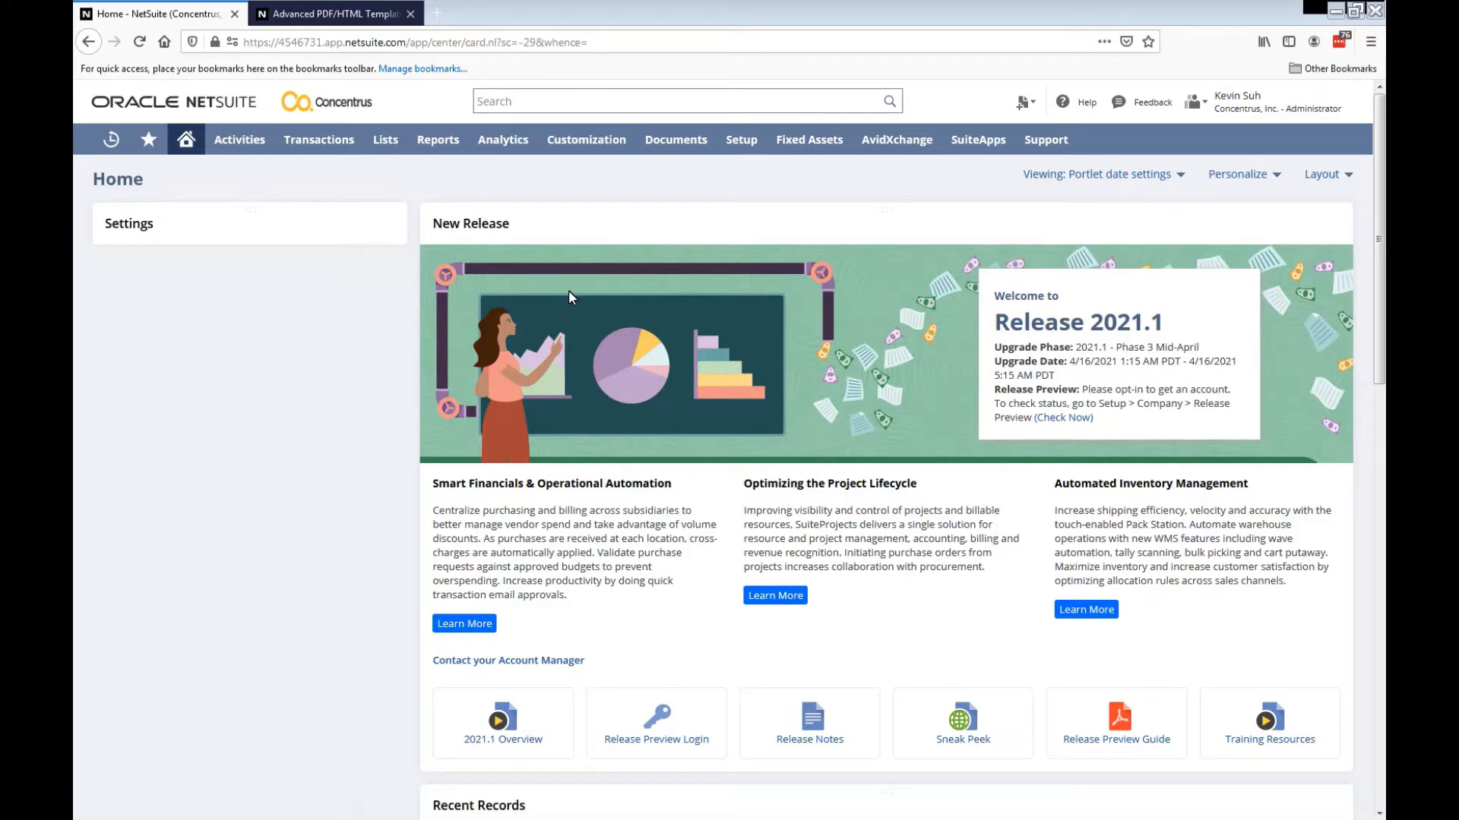
Open the Concentrus Invoice PDF/HTML (TEST) template from the Advanced PDF/HTML Templates list for editing.
click(585, 140)
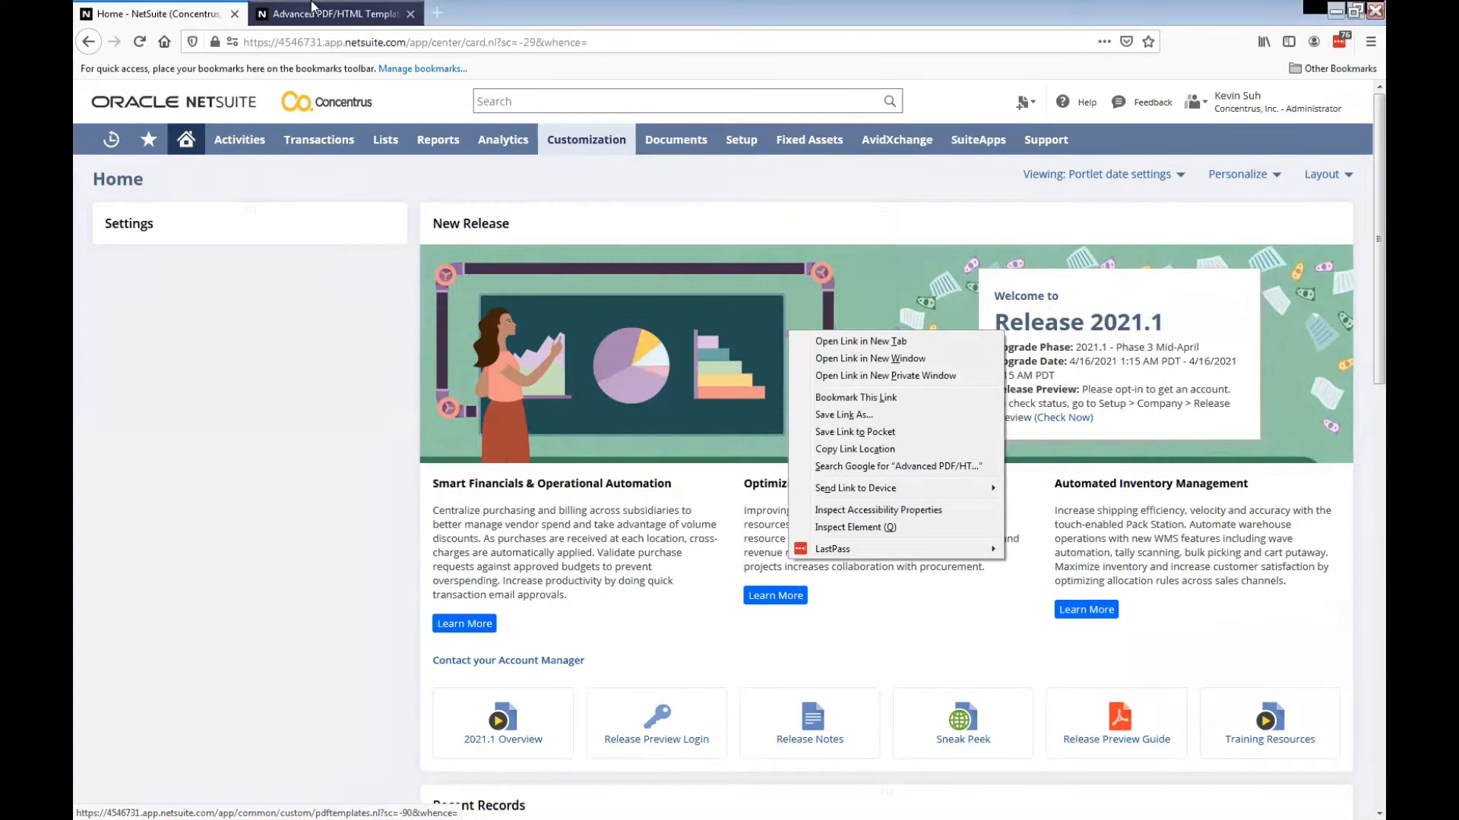
click(330, 13)
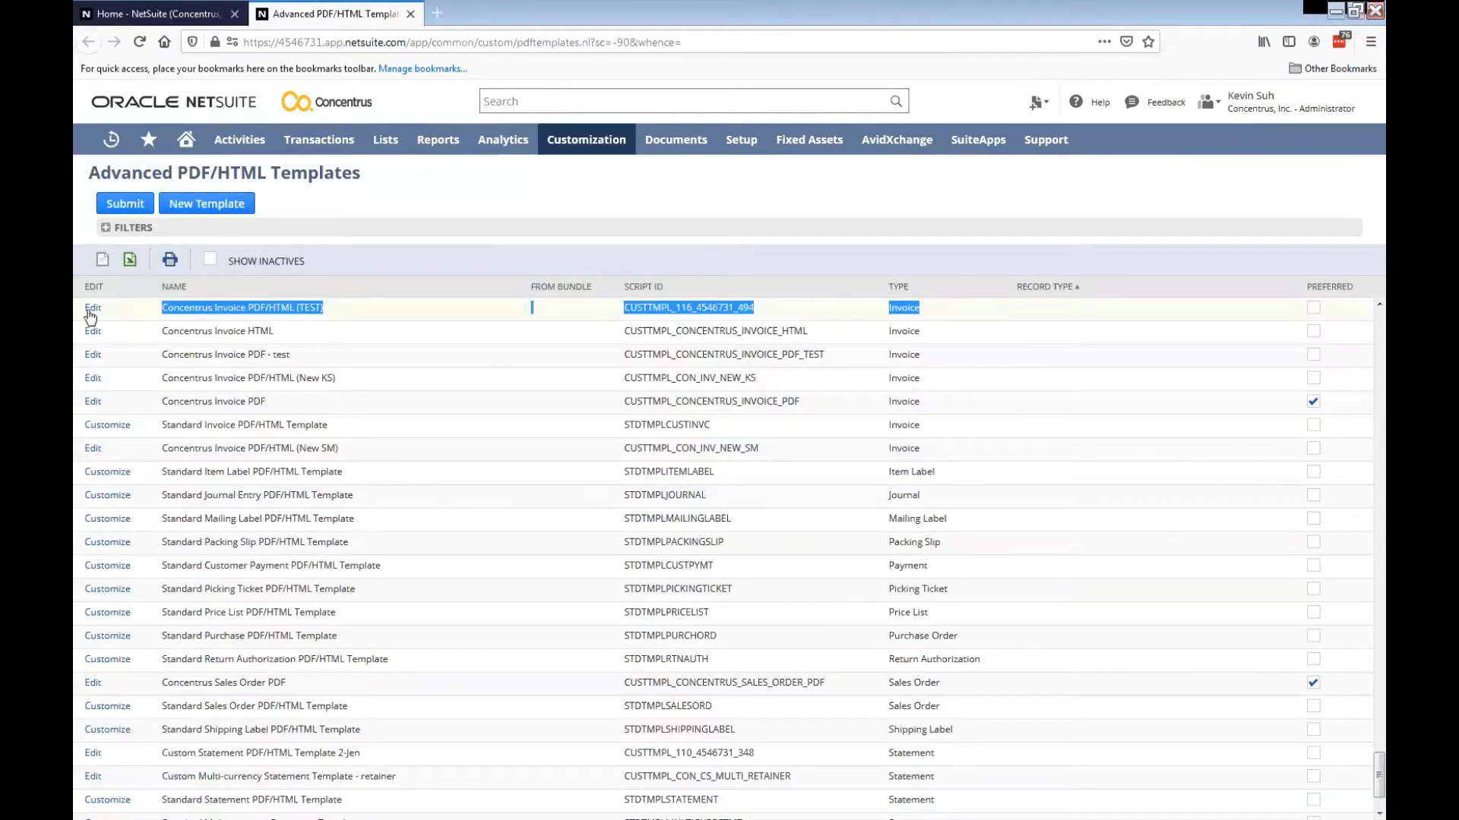
click(93, 307)
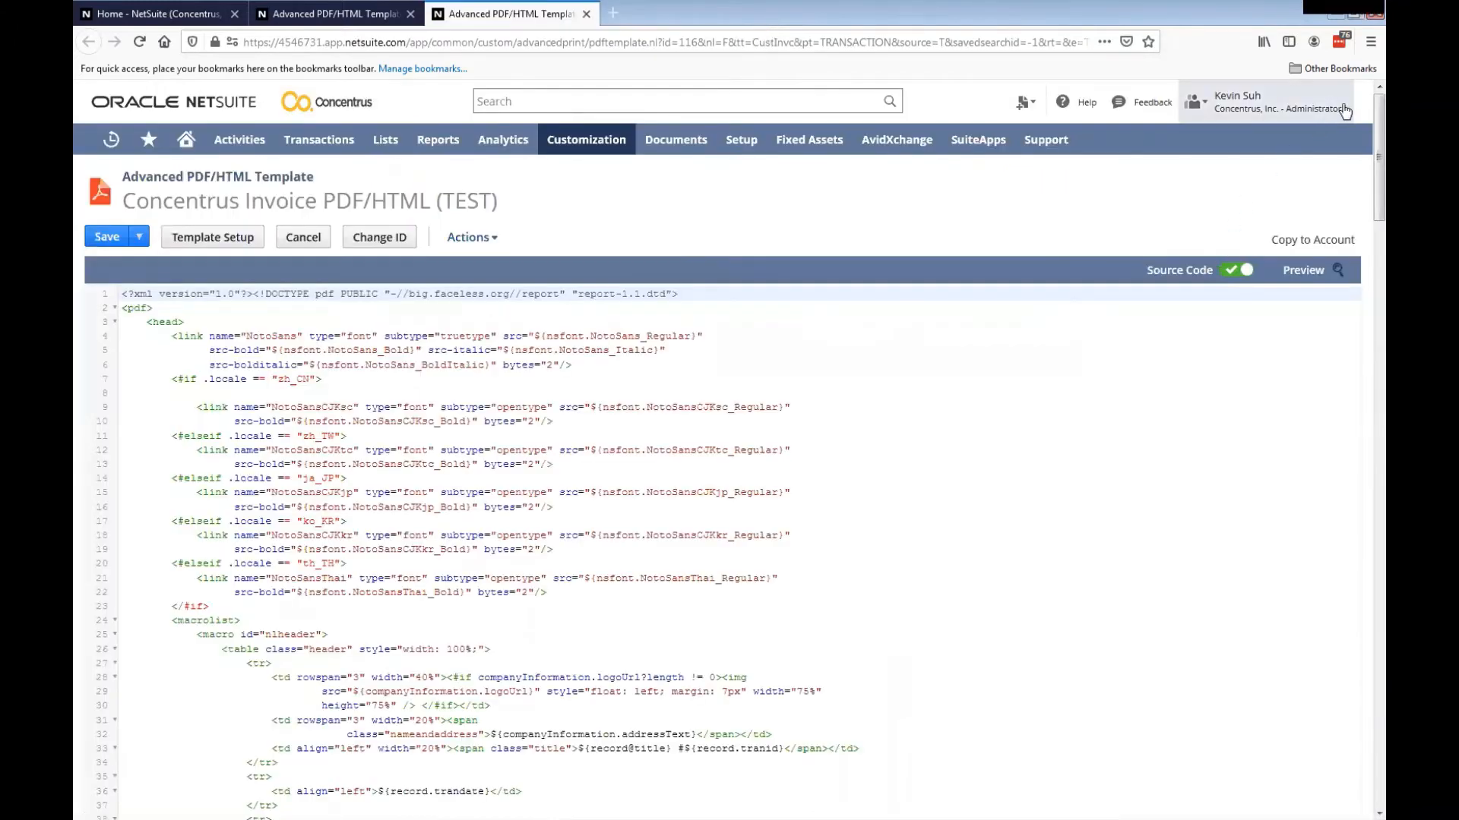
Edit the Attn line near the bottom and preview, which raises an error at line 283, column 40.
scroll(down, 3)
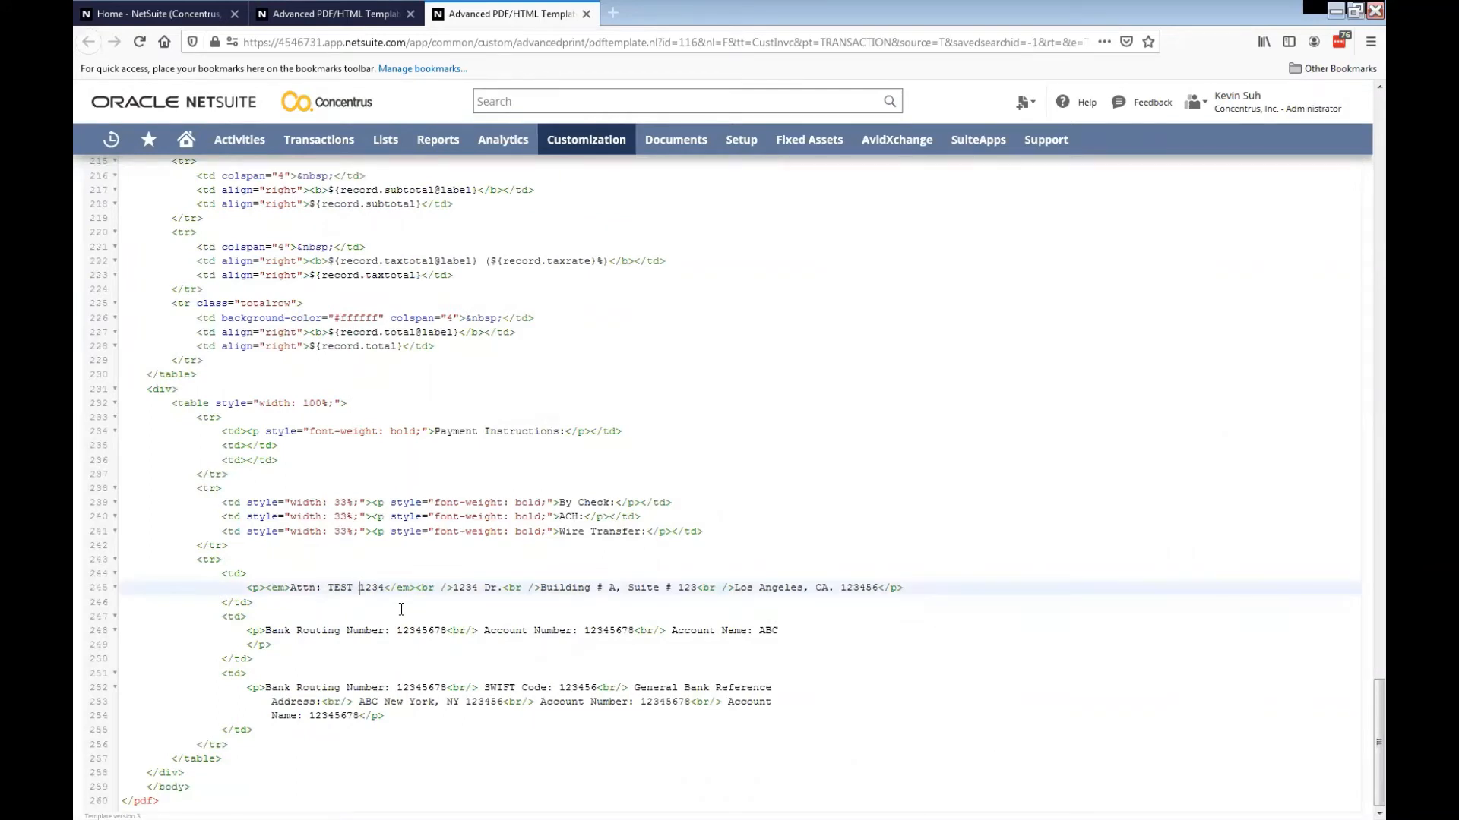
text(4)
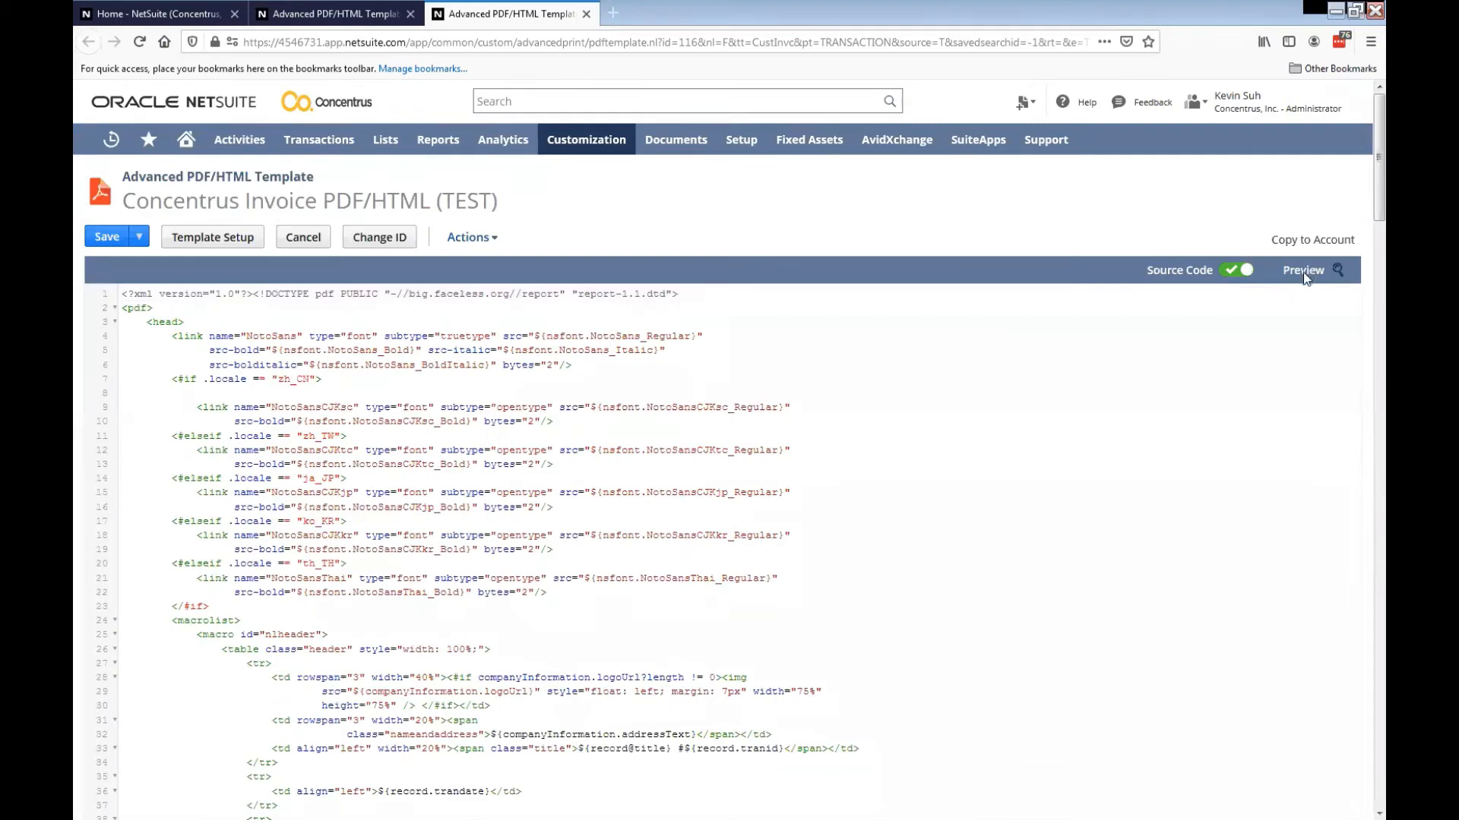
click(1302, 271)
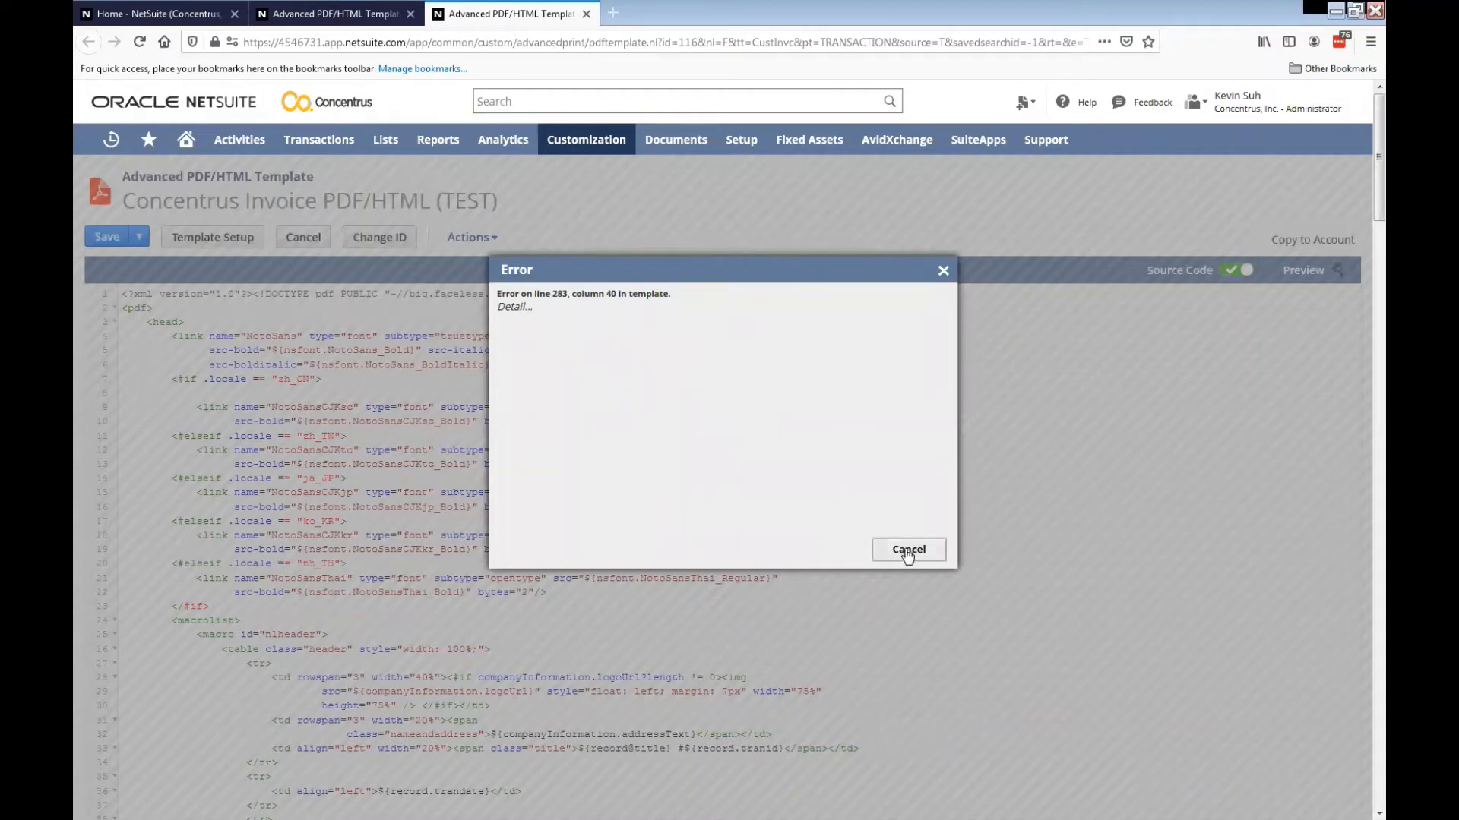
Dismiss the error and write the Attn line's ampersand as &amp; so it reads "TEST &amp; 1234".
click(908, 549)
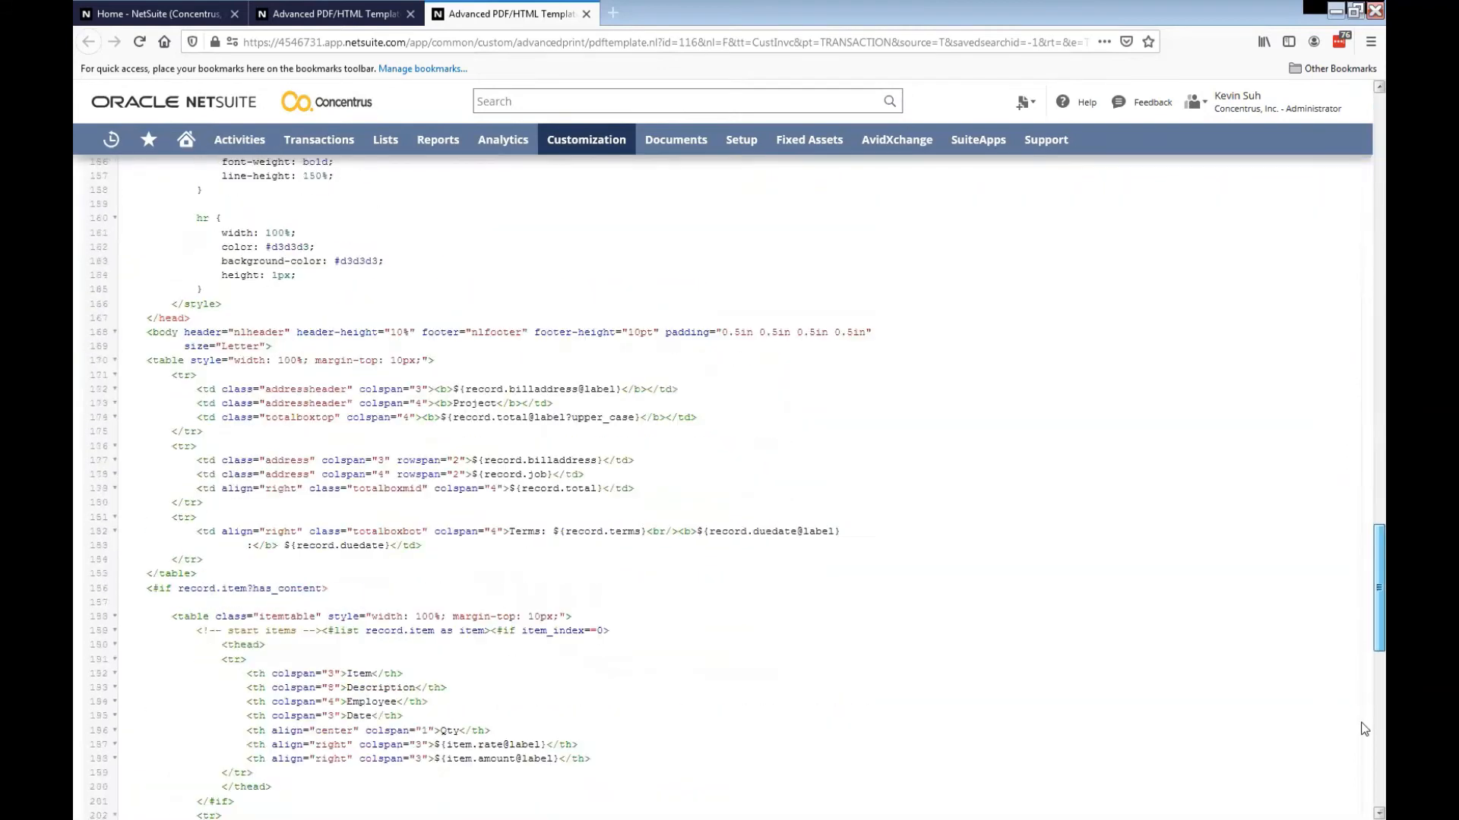
scroll(down, 3)
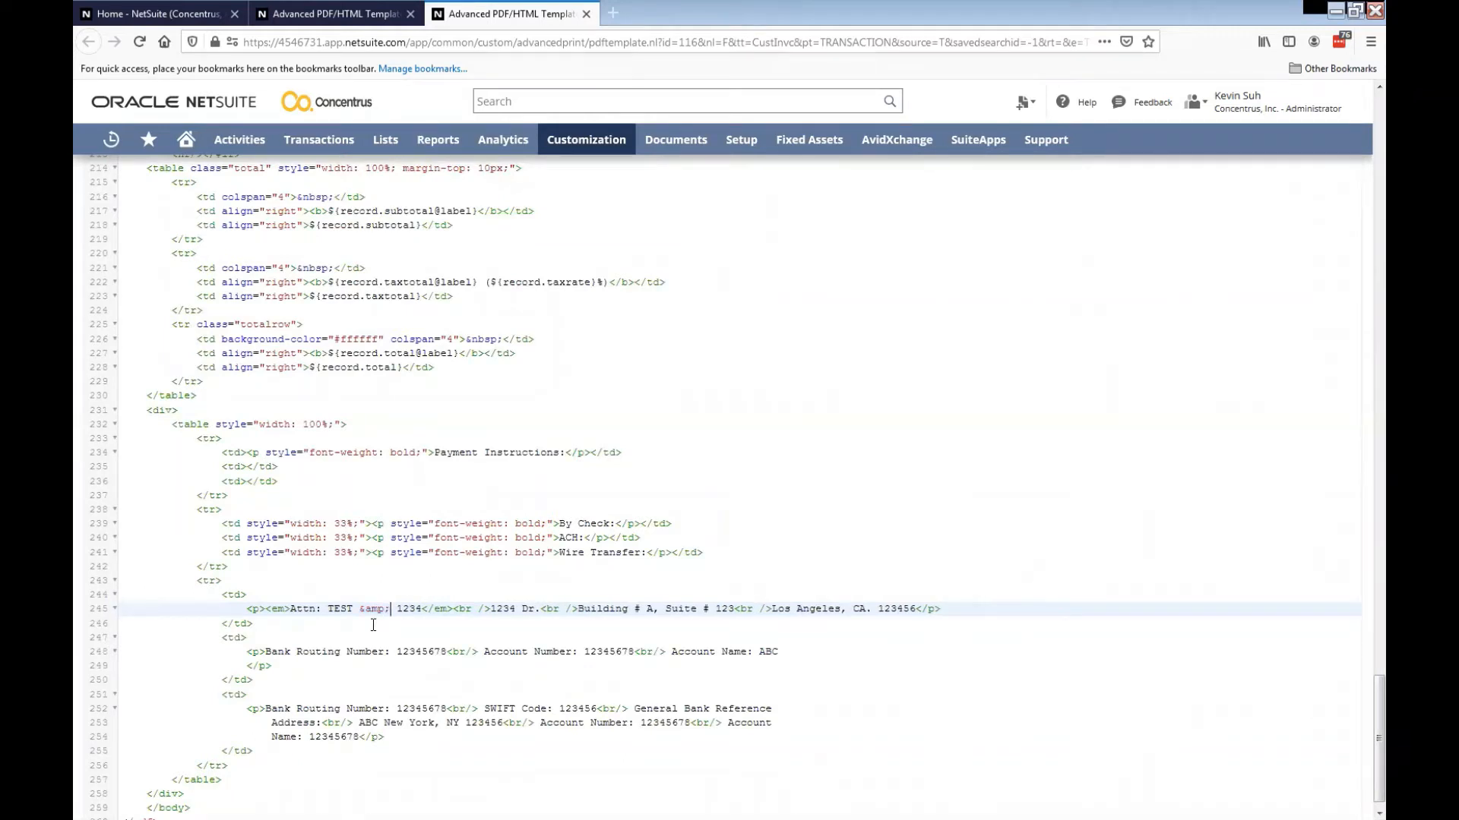
mouse_move(1331, 562)
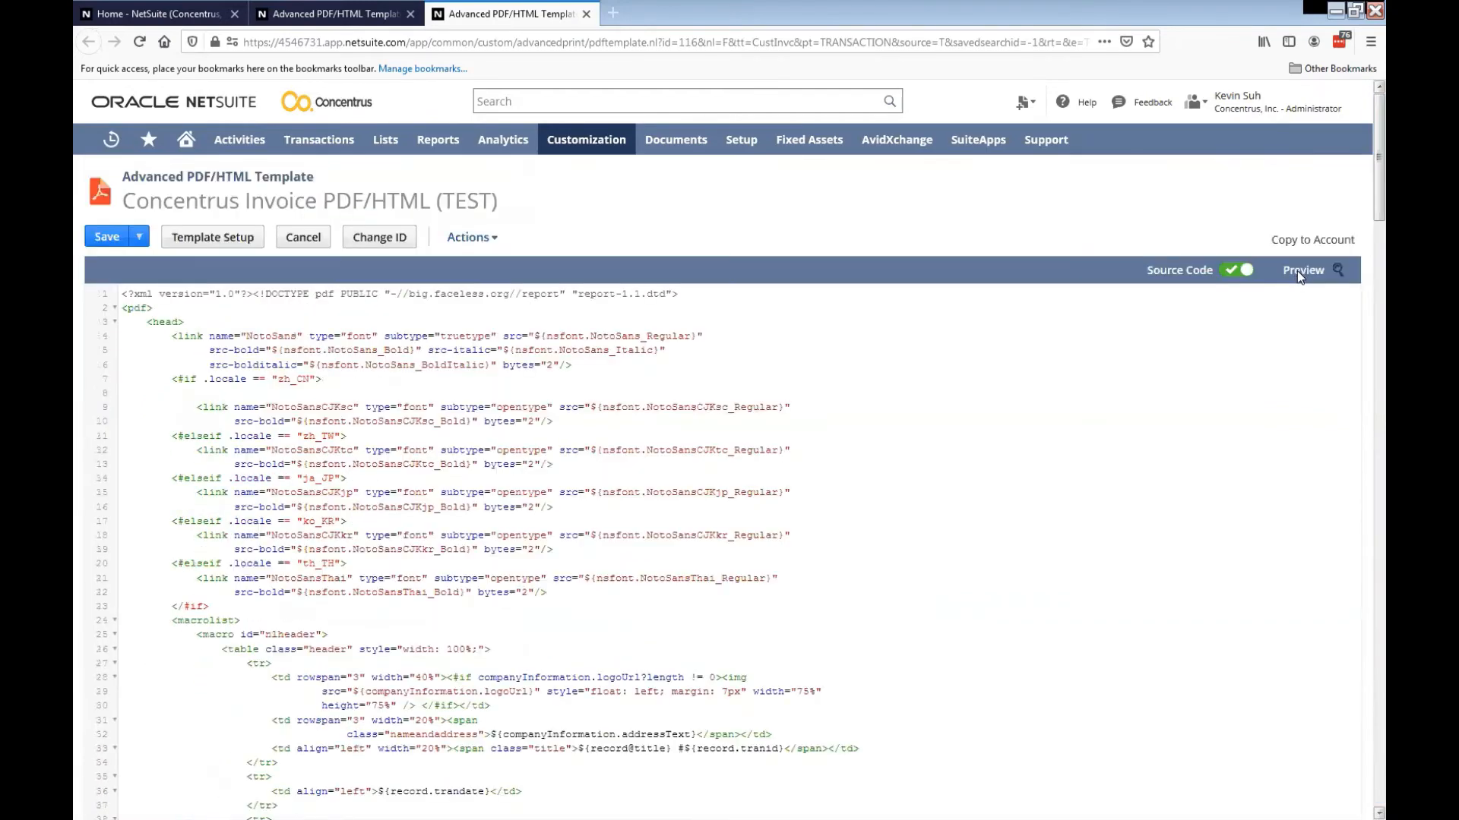
click(1303, 271)
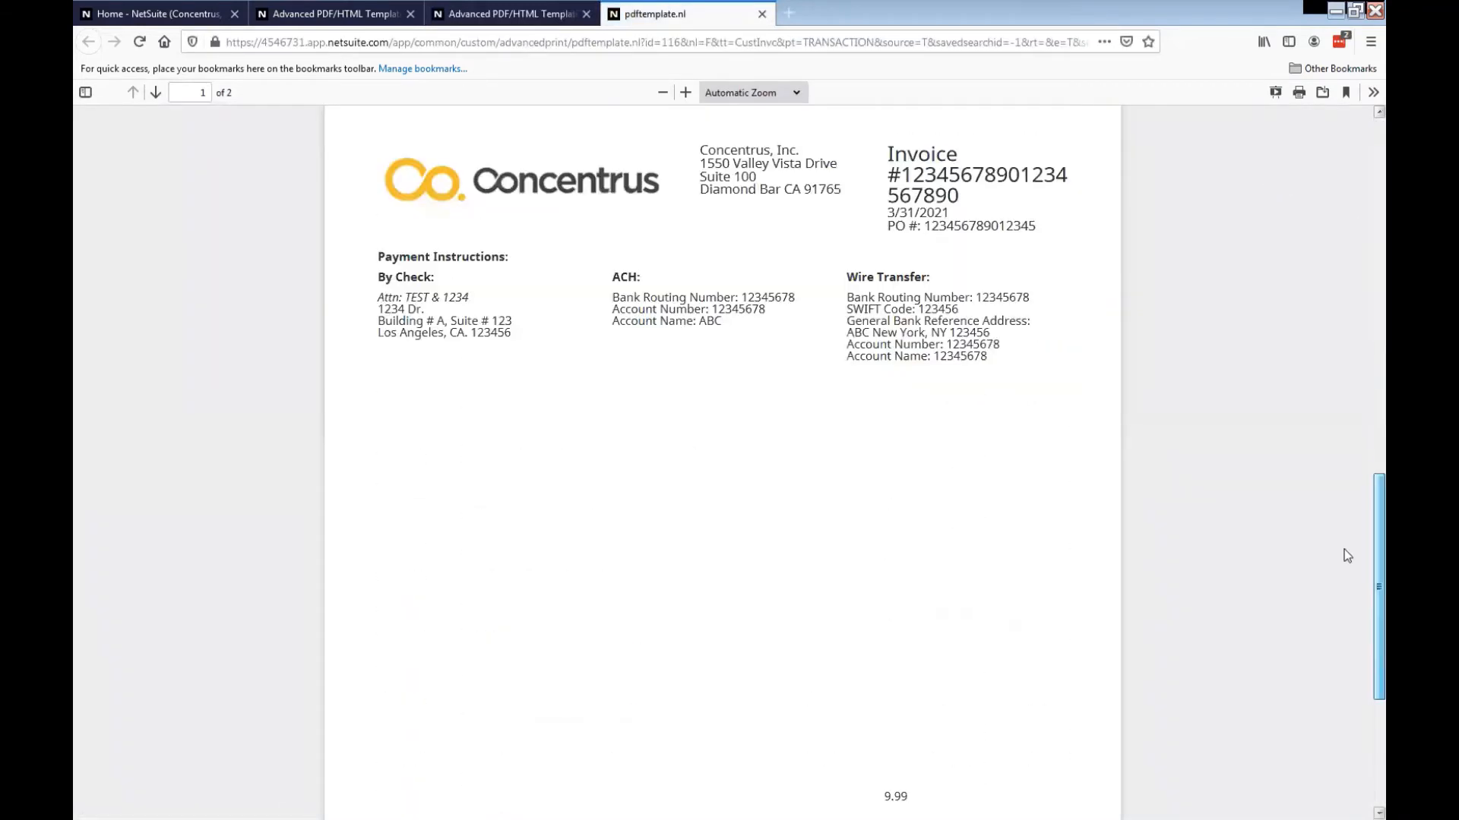
scroll(down, 3)
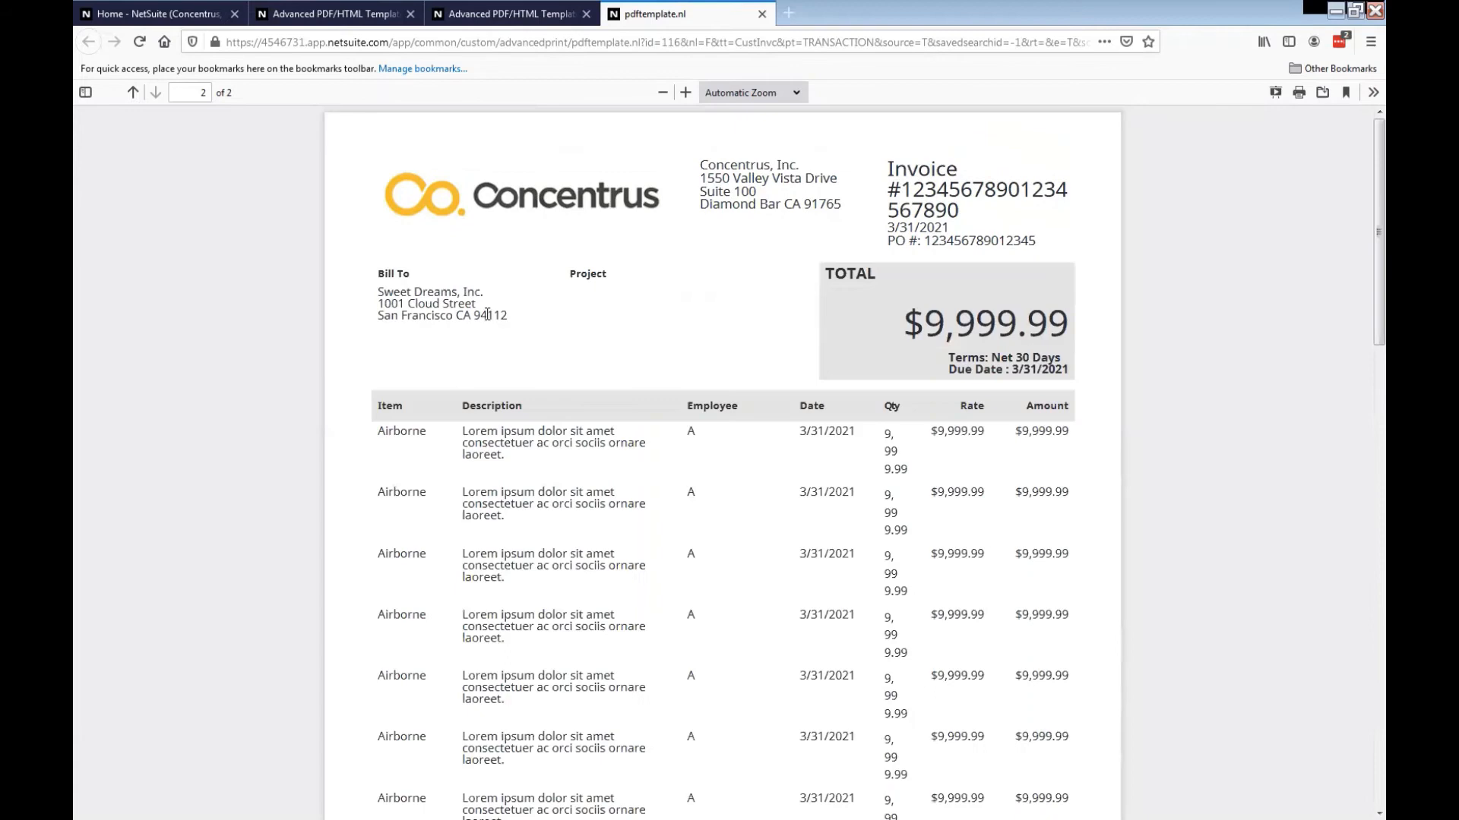
click(510, 13)
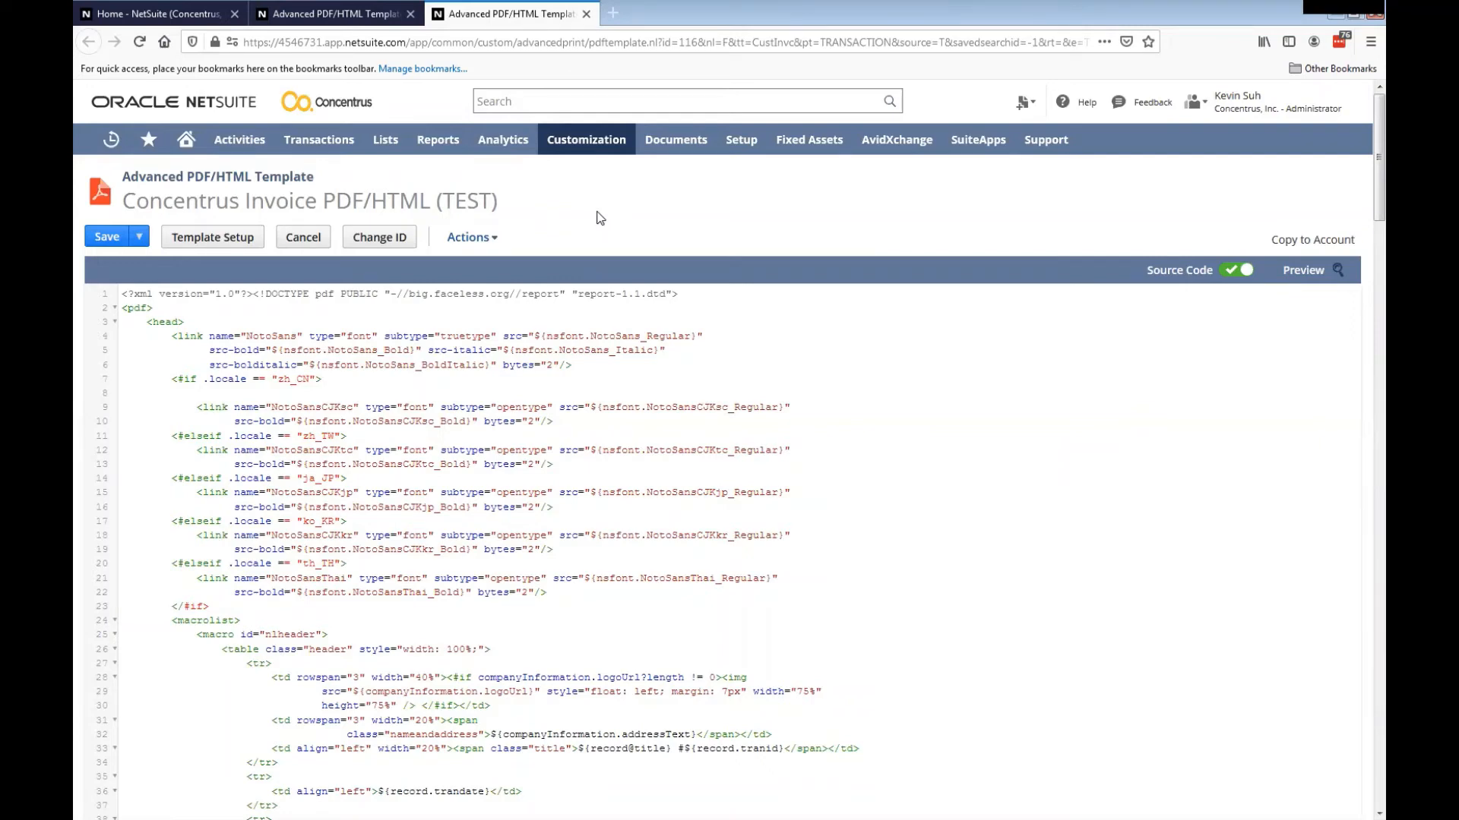
Find the billaddress label and append ?replace('&','&amp;') to its expression on line 172.
text(billin)
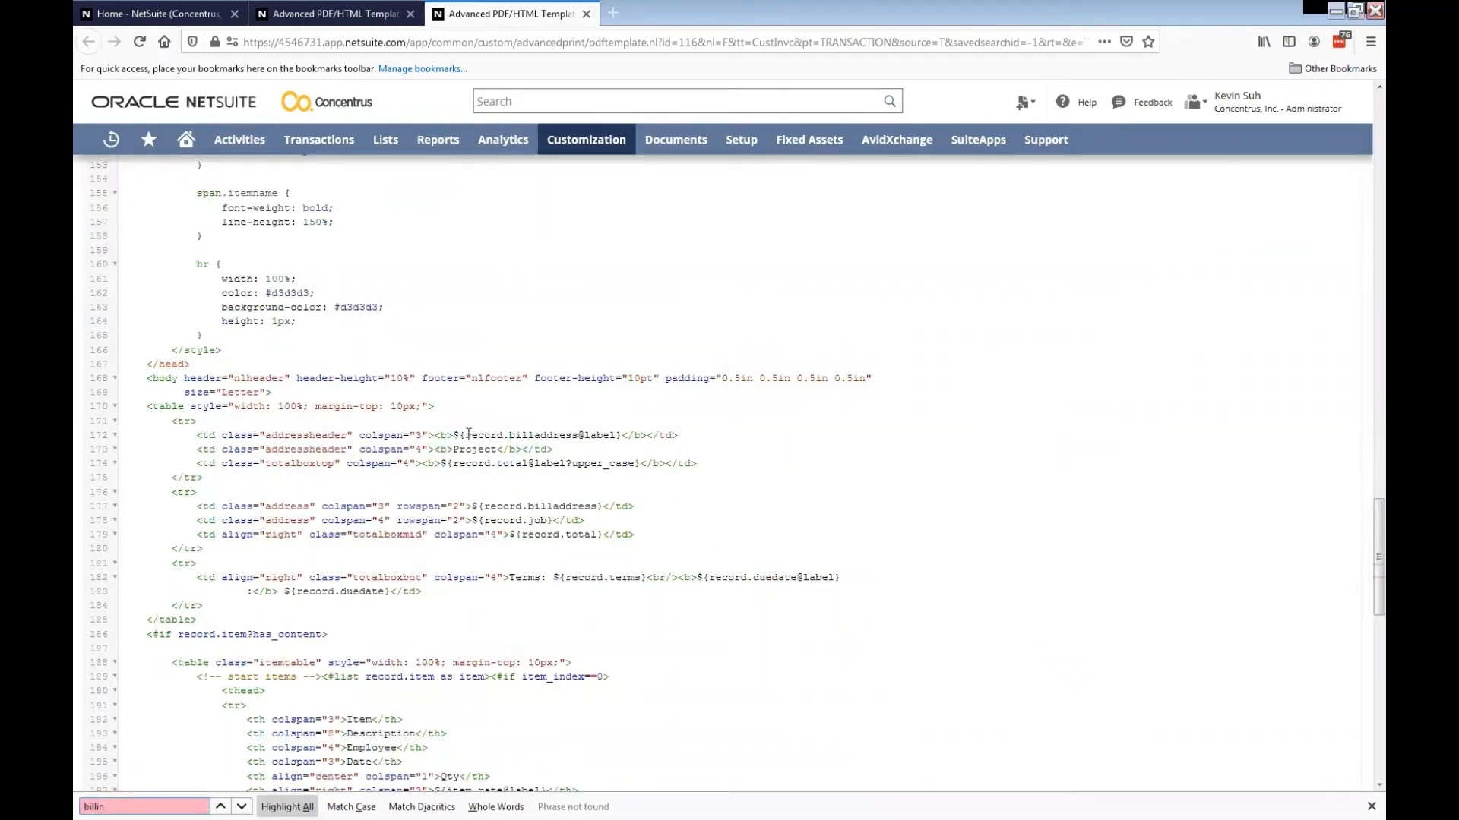
double_click(539, 435)
text(?replace()
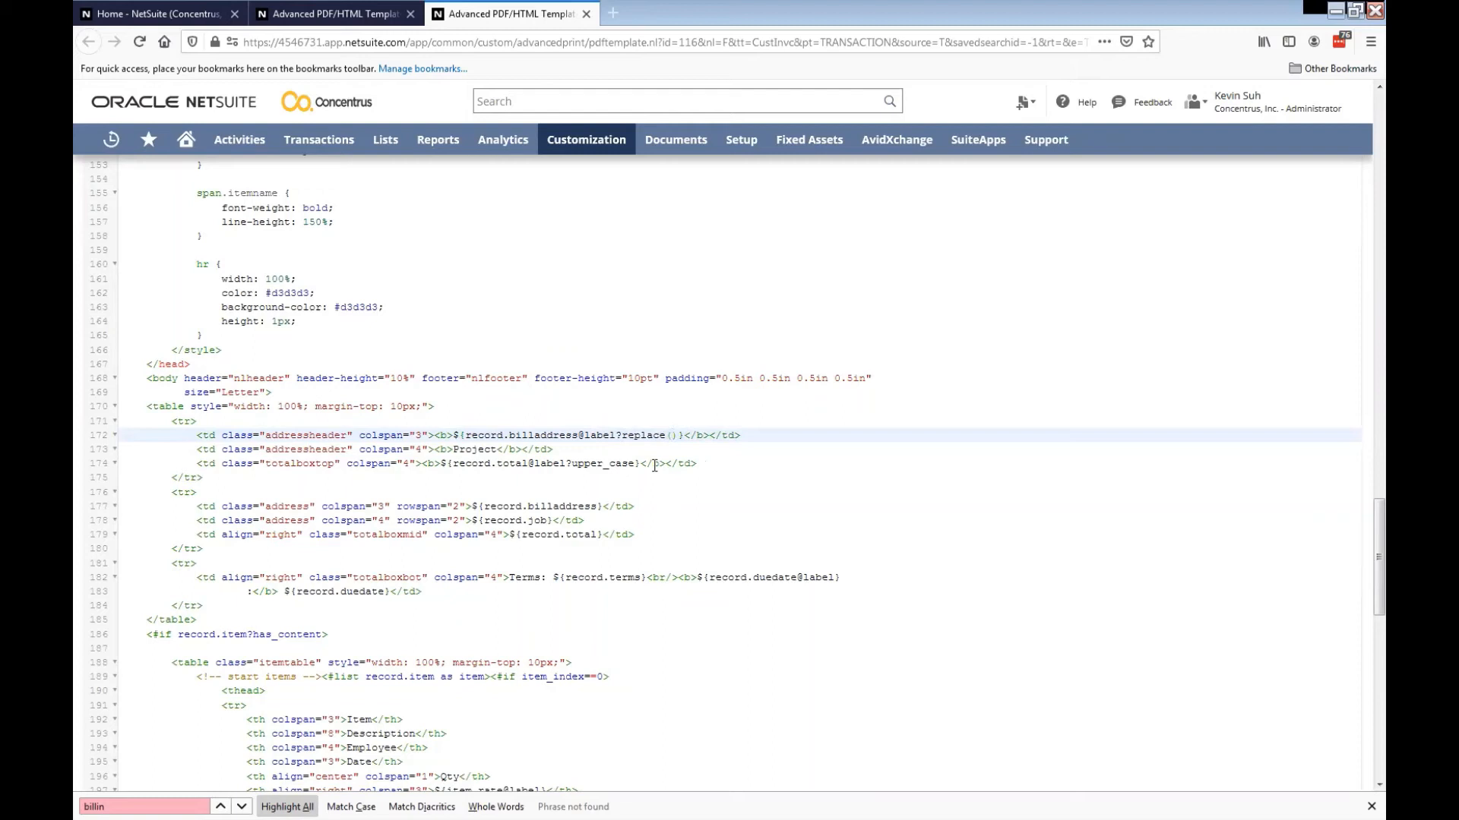
text('')
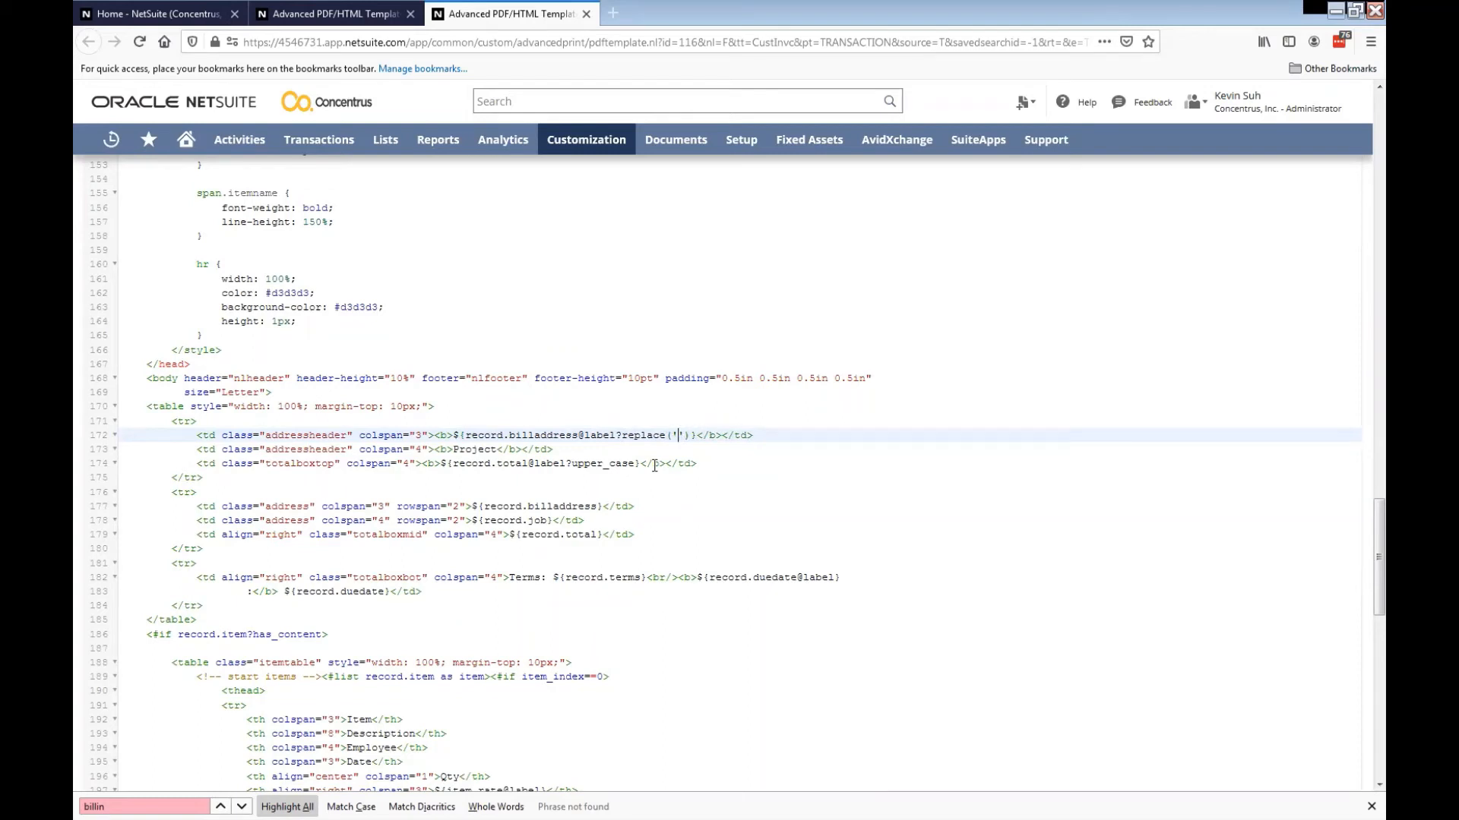
text(&','&amp)
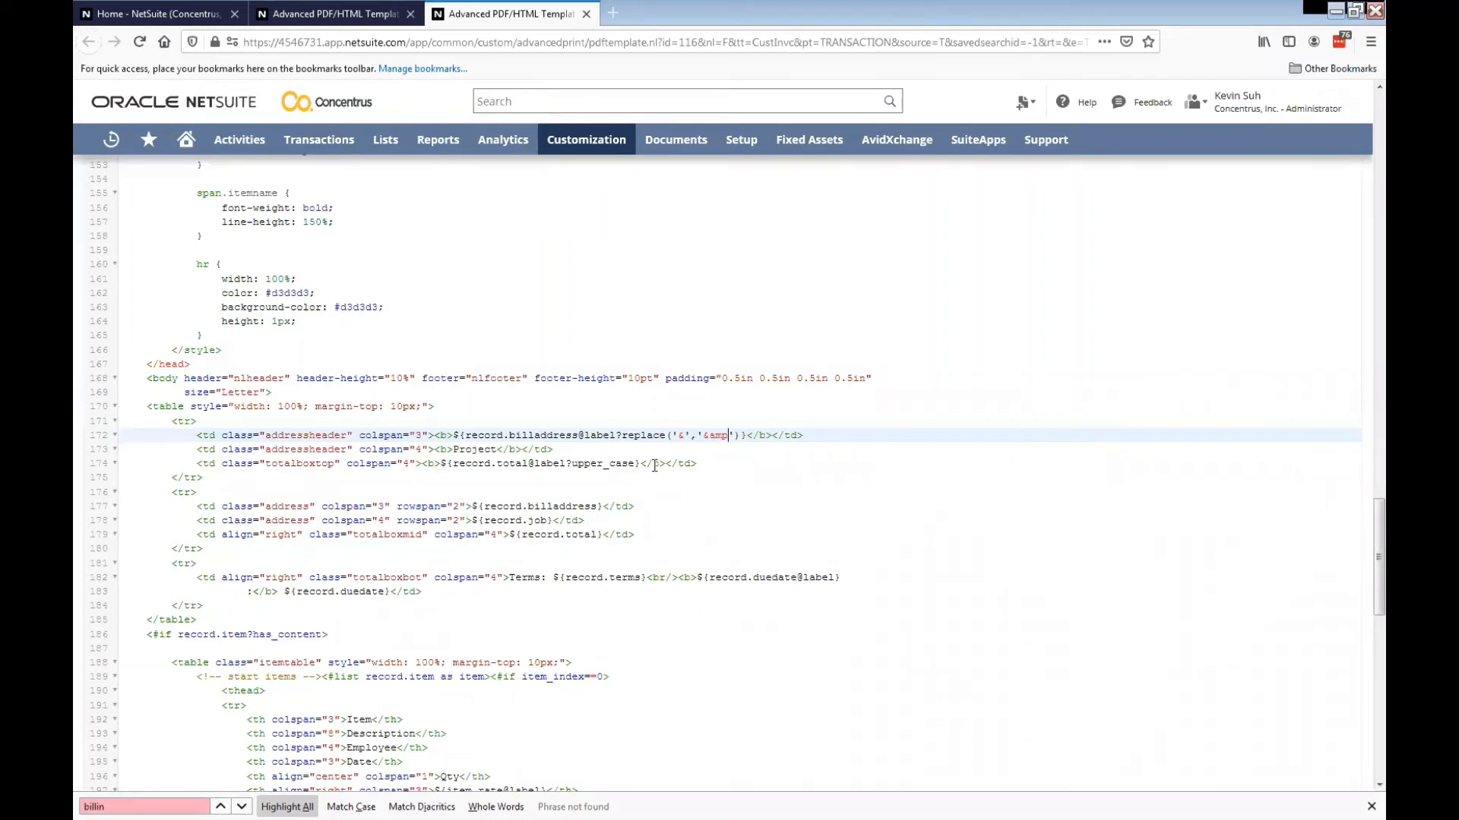
text(;)
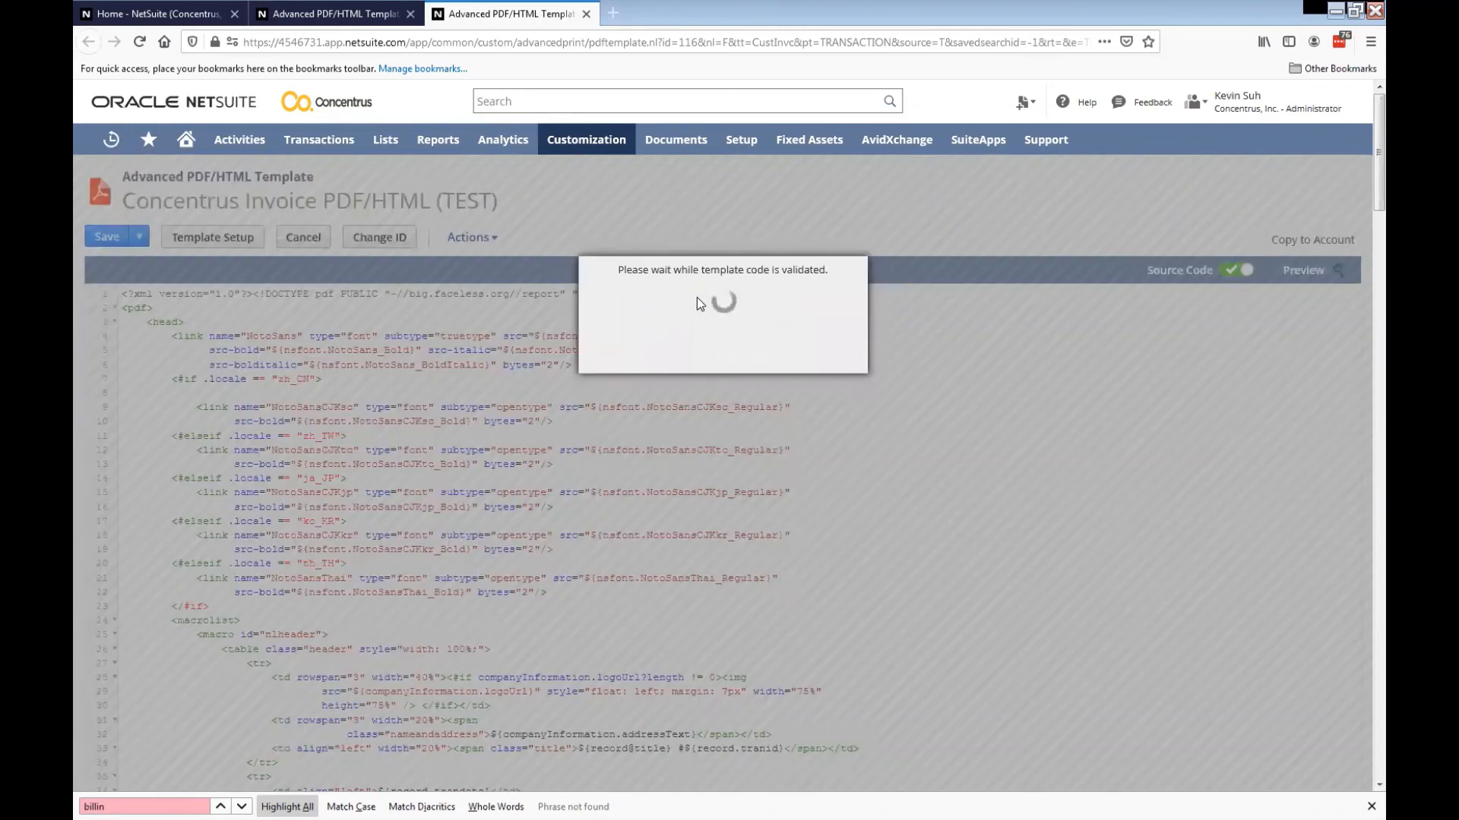
View the rendered PDF preview showing Bill To and totals, then return to the template source.
click(1302, 271)
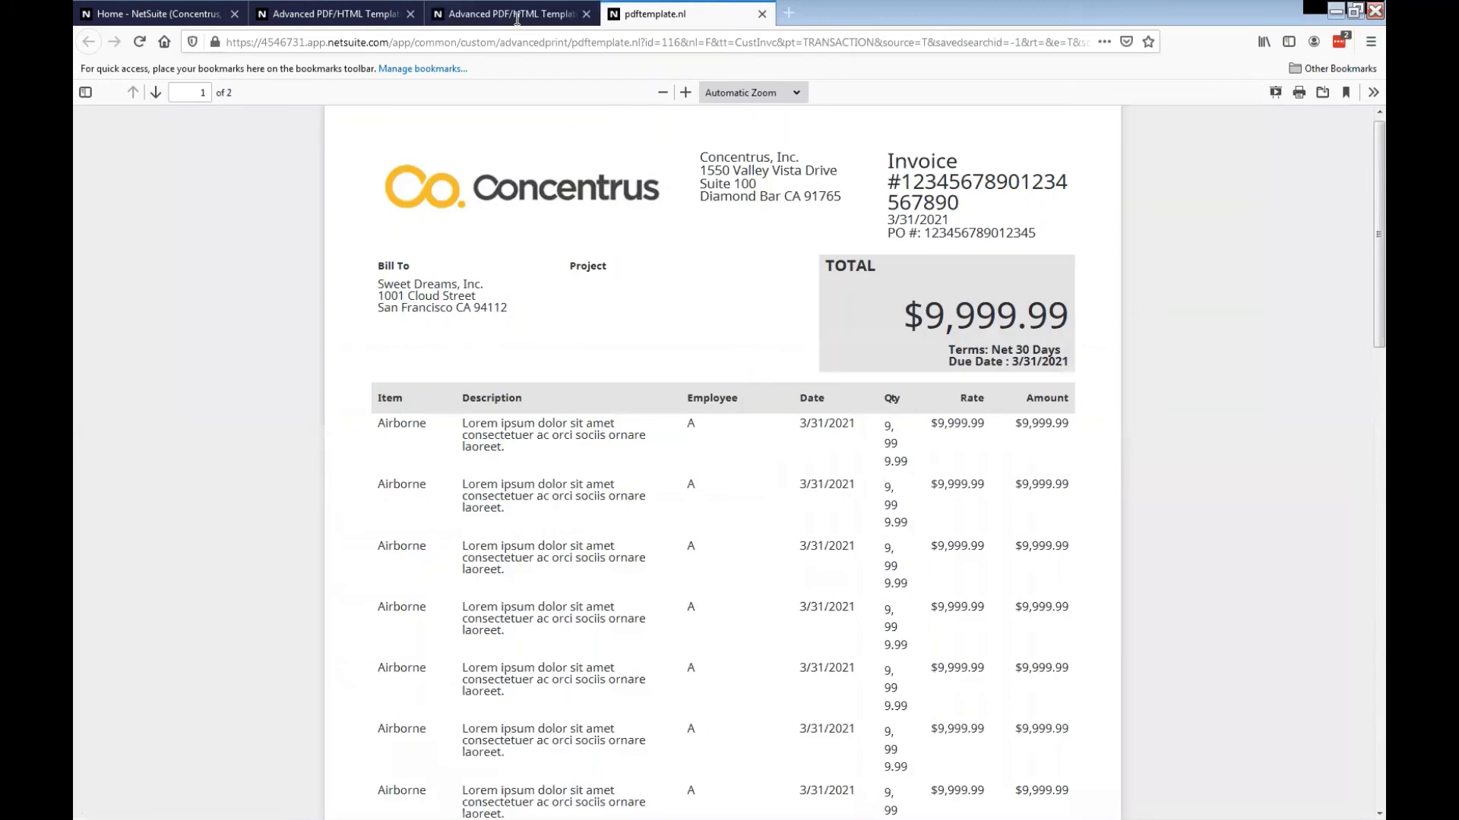
mouse_move(512, 14)
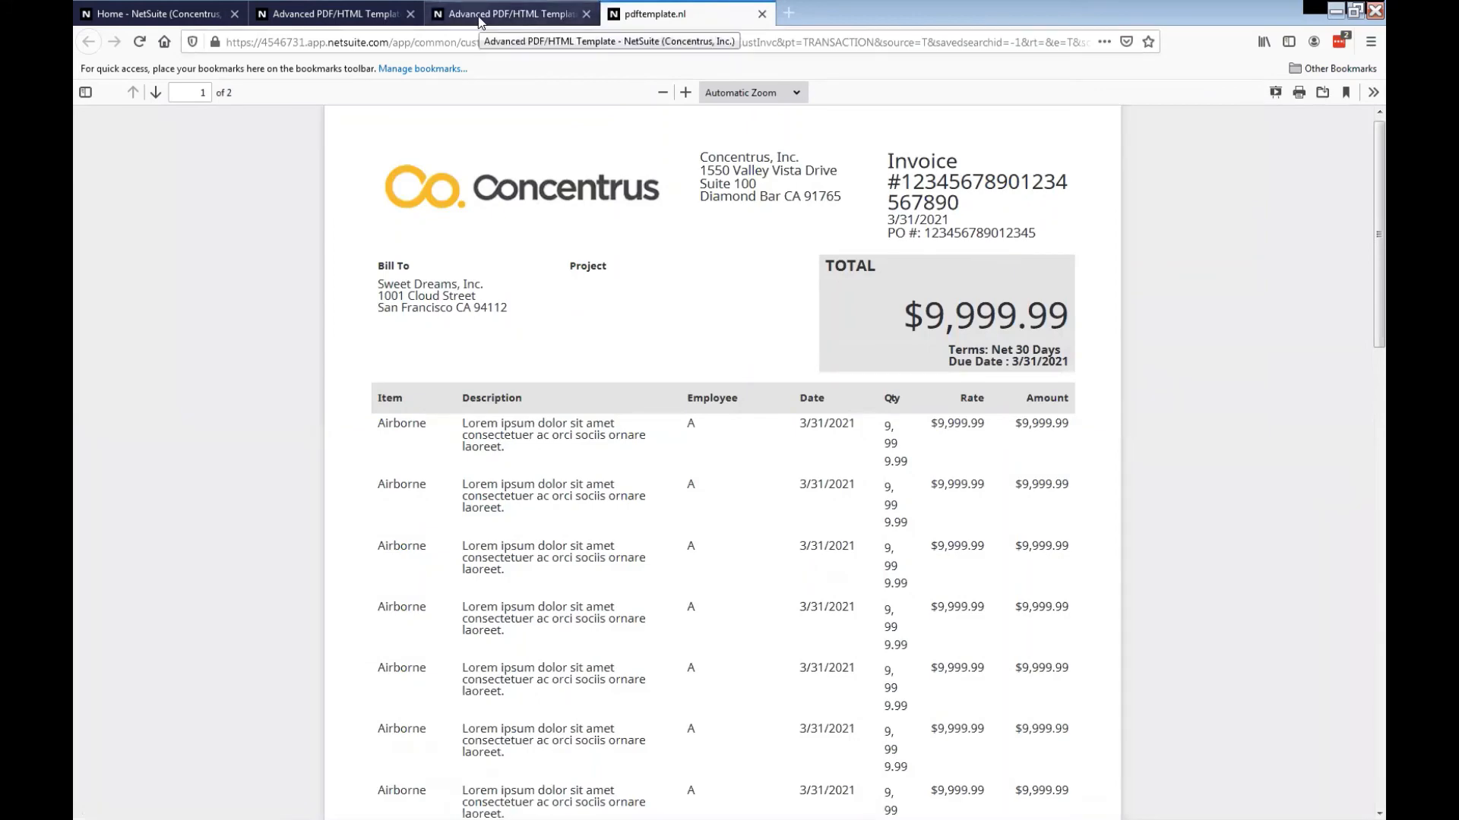
click(512, 14)
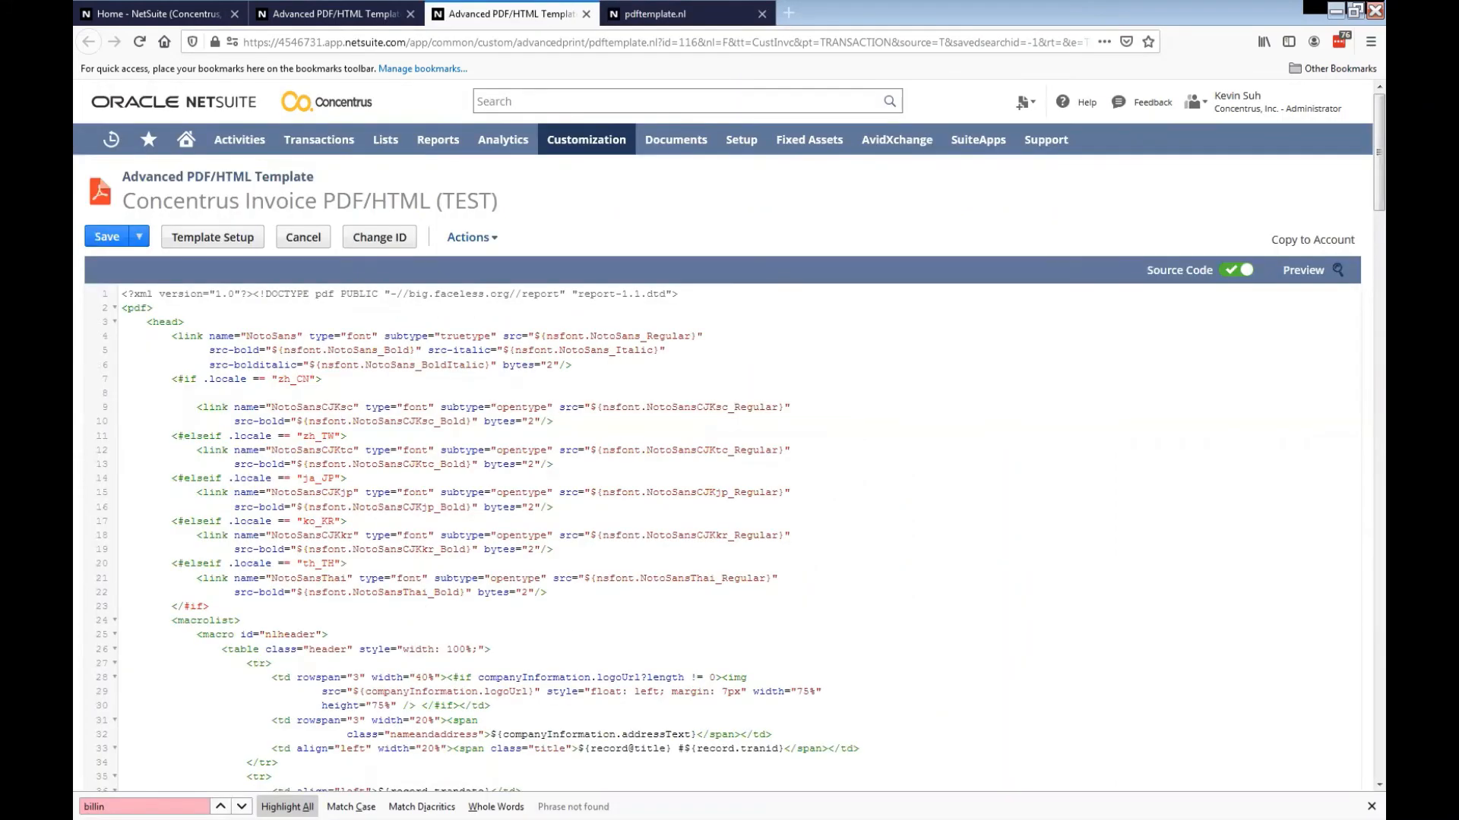